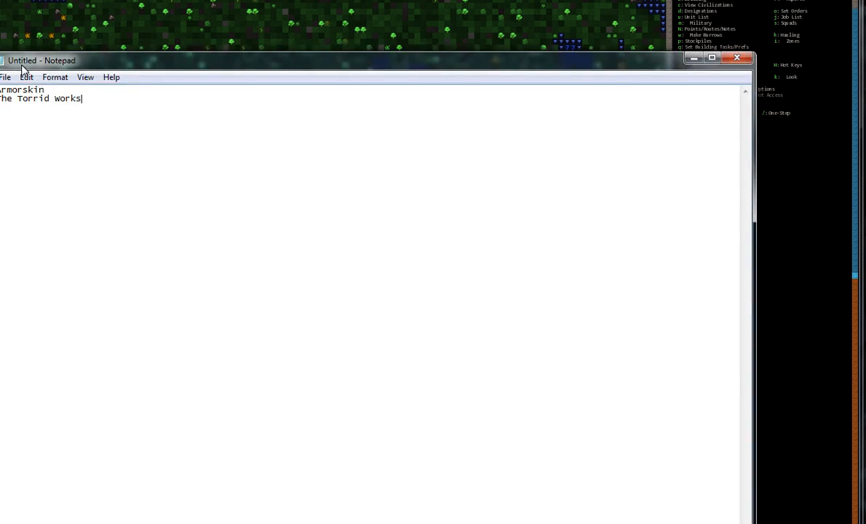
{"action": "mouse_move", "coordinate": [693, 58]}
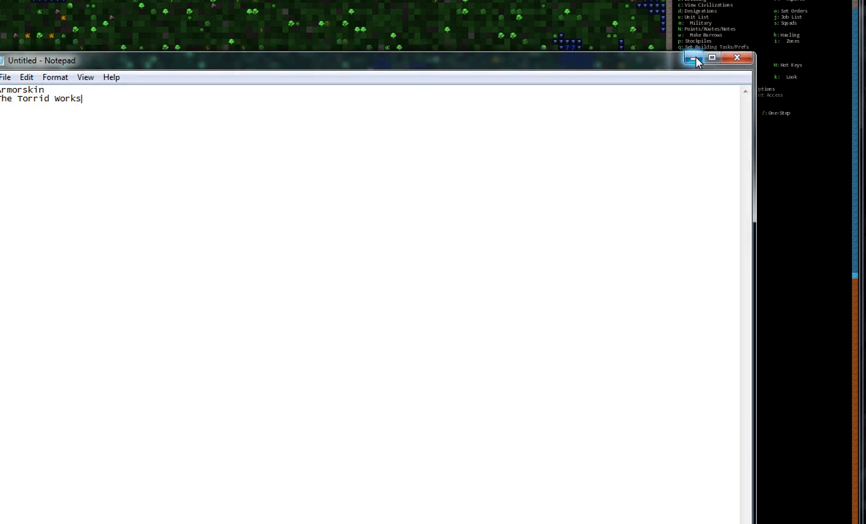
Step: Hide the notes panel to show the wooded embark site with the wagon
{"action": "left_click", "coordinate": [736, 57]}
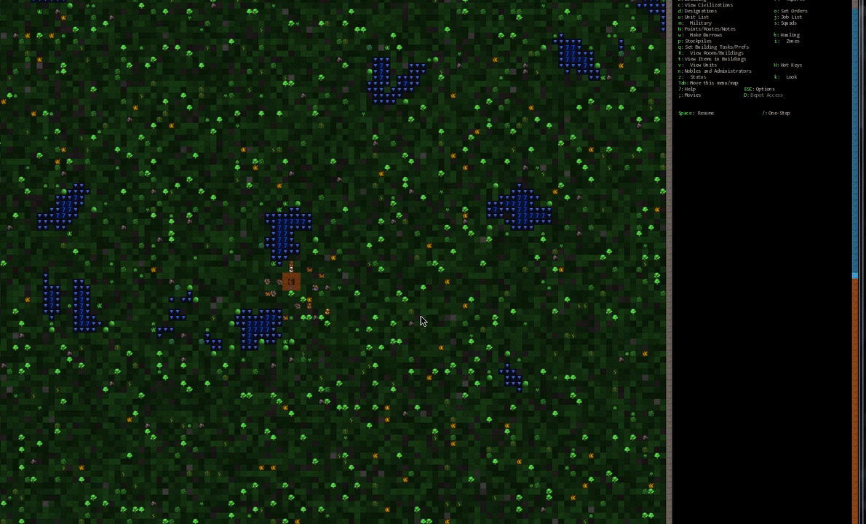
{"action": "mouse_move", "coordinate": [432, 338]}
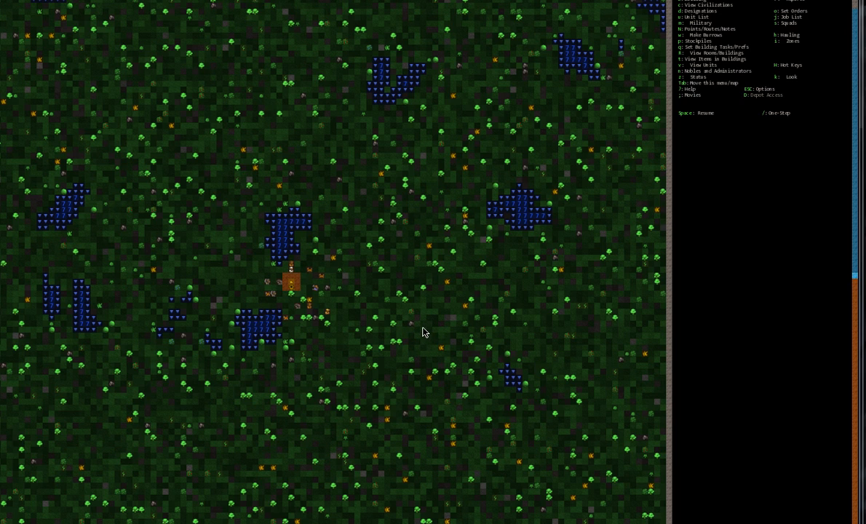
{"action": "mouse_move", "coordinate": [387, 272]}
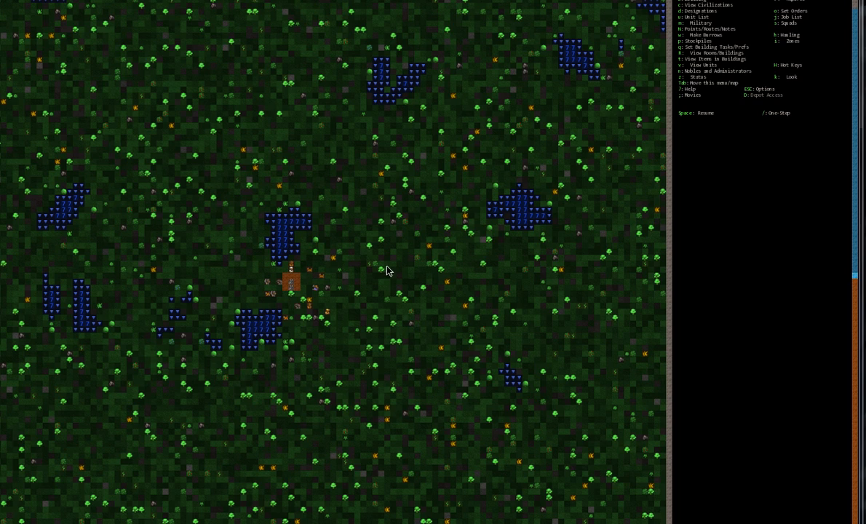
{"action": "mouse_move", "coordinate": [525, 326]}
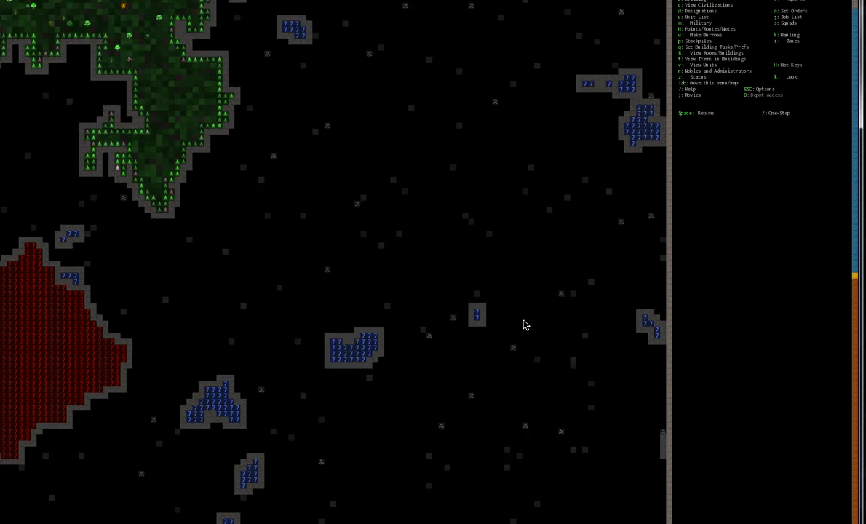
Step: Scroll down through the underground z-levels to glimpse the magma level
{"action": "scroll", "scroll_direction": "down", "scroll_amount": 3}
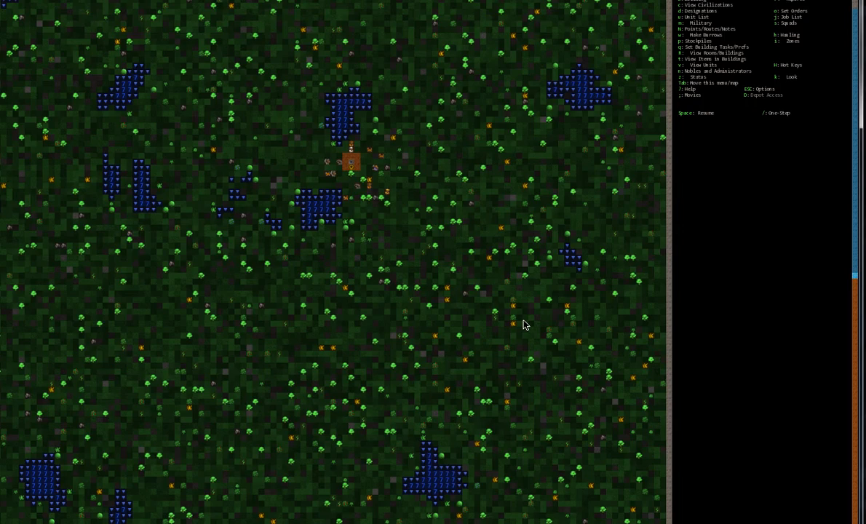
{"action": "mouse_move", "coordinate": [479, 305]}
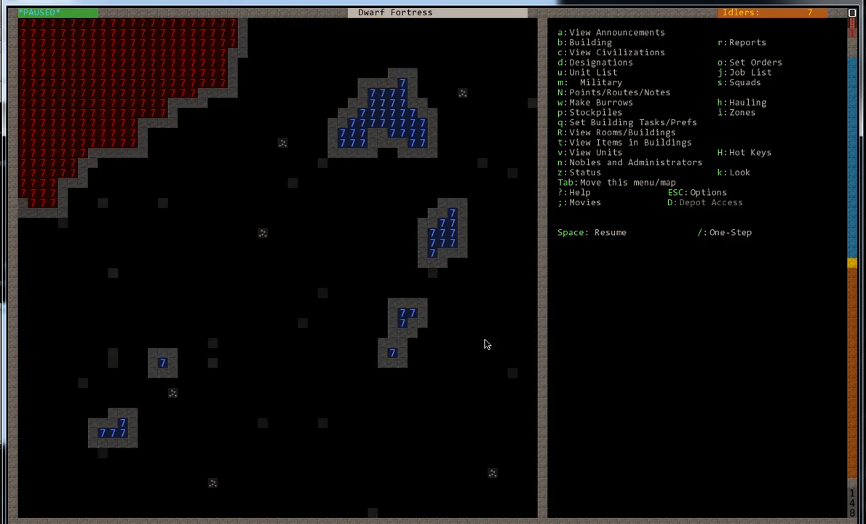
Step: Designate the surface trees around the wagon for chopping, then return to the main menu
{"action": "key", "text": "d"}
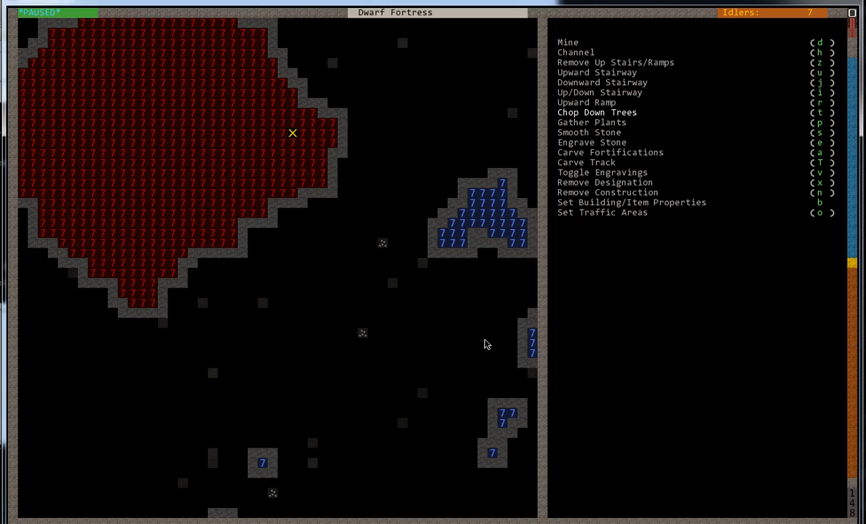
{"action": "mouse_move", "coordinate": [123, 172]}
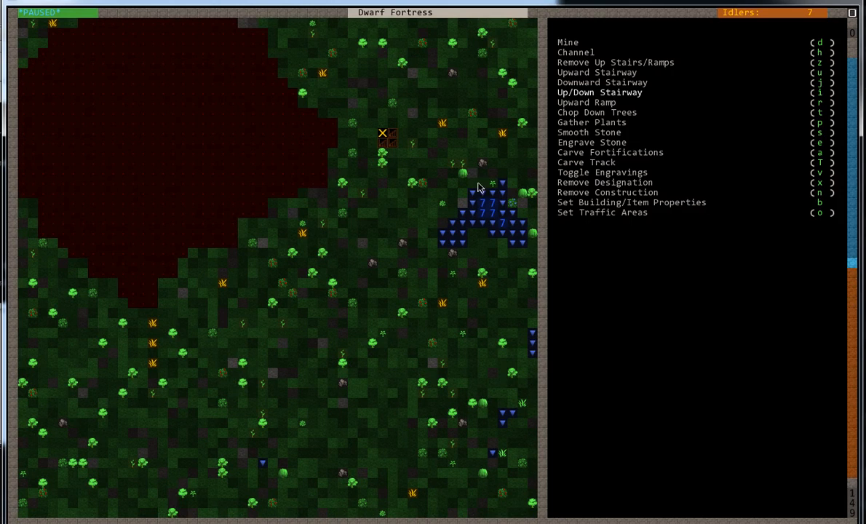
{"action": "mouse_move", "coordinate": [505, 151]}
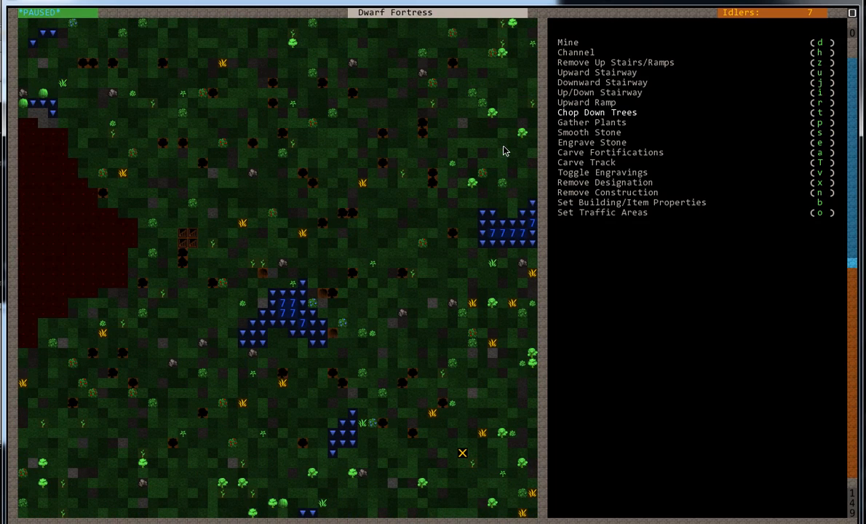
{"action": "key", "text": "Escape"}
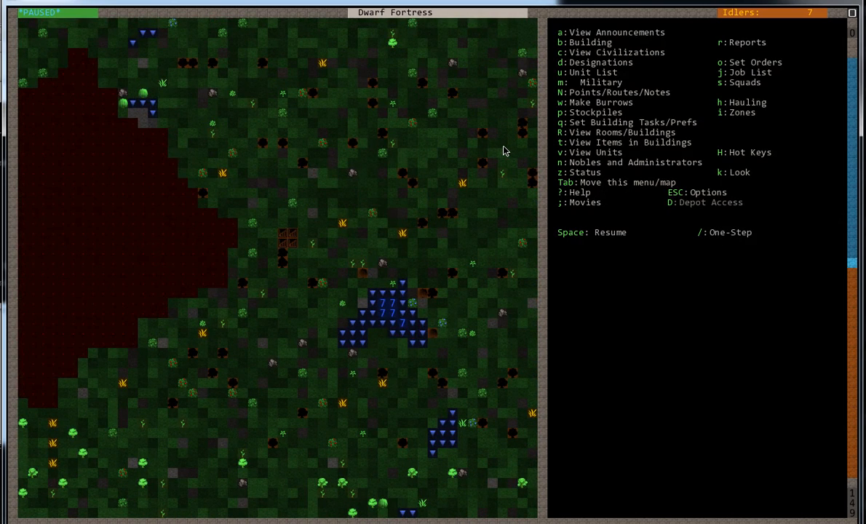
Step: Inspect the stairway tile and the alunite rock walls around the deep stairway
{"action": "key", "text": "SPACE"}
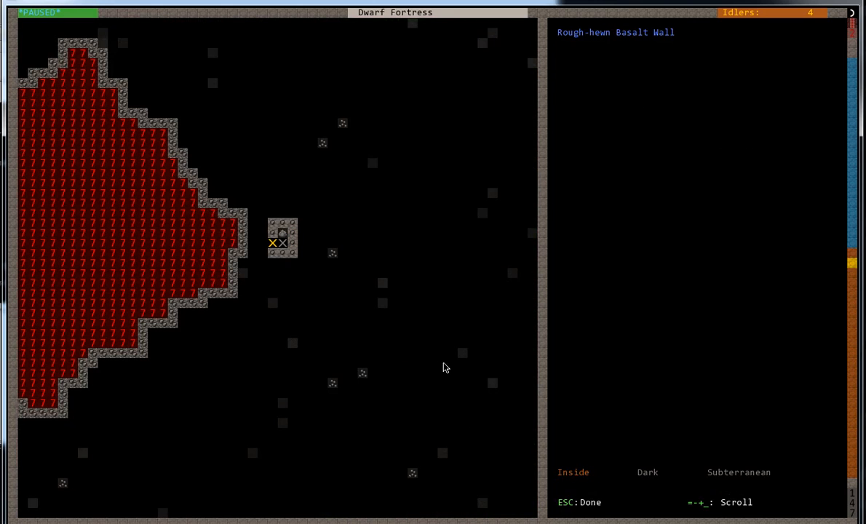
{"action": "key", "text": "Escape"}
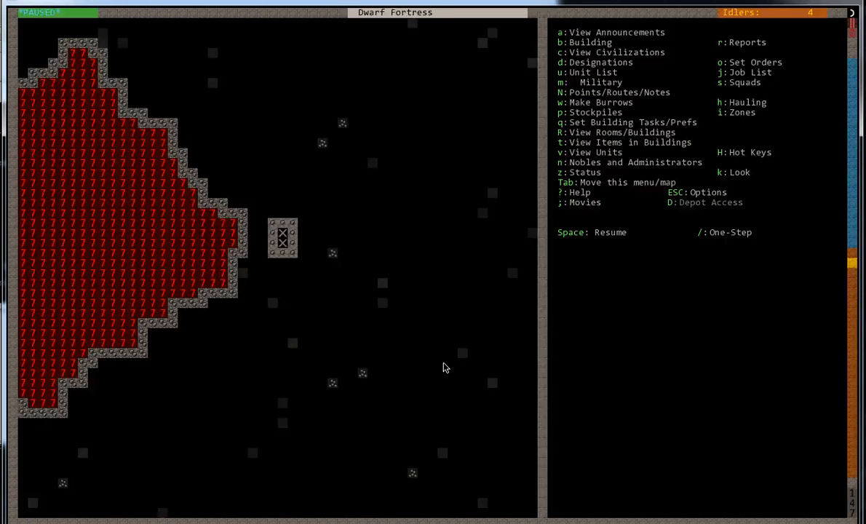
{"action": "key", "text": "Space"}
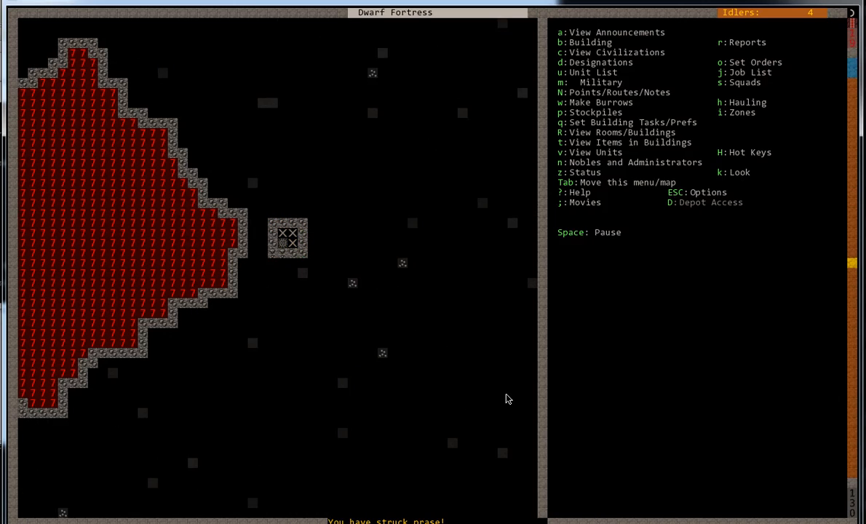
{"action": "key", "text": "k"}
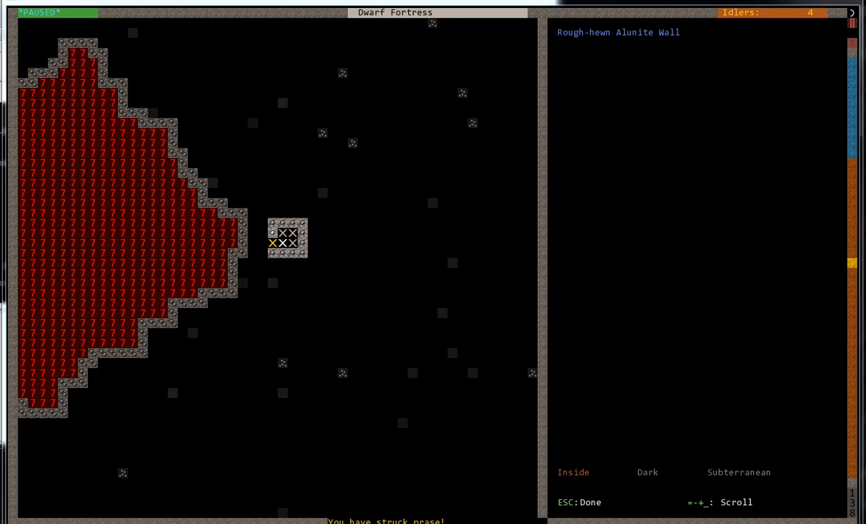
{"action": "mouse_move", "coordinate": [648, 337]}
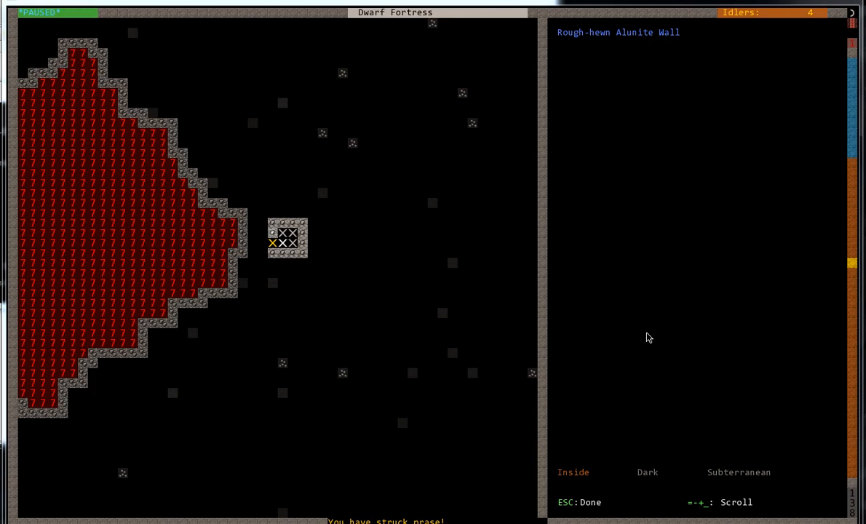
{"action": "key", "text": "Escape"}
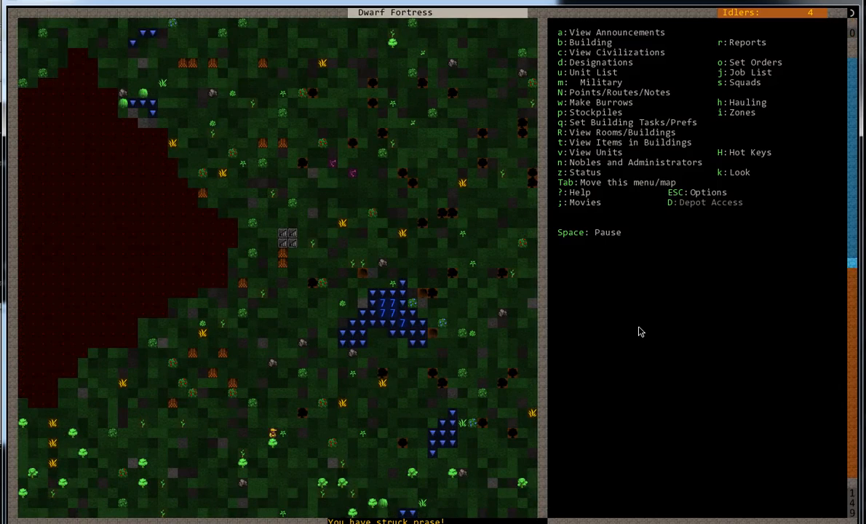
Step: Pause and mark the hallway, eastward corridor, two rooms and doorways for mining
{"action": "key", "text": "Space"}
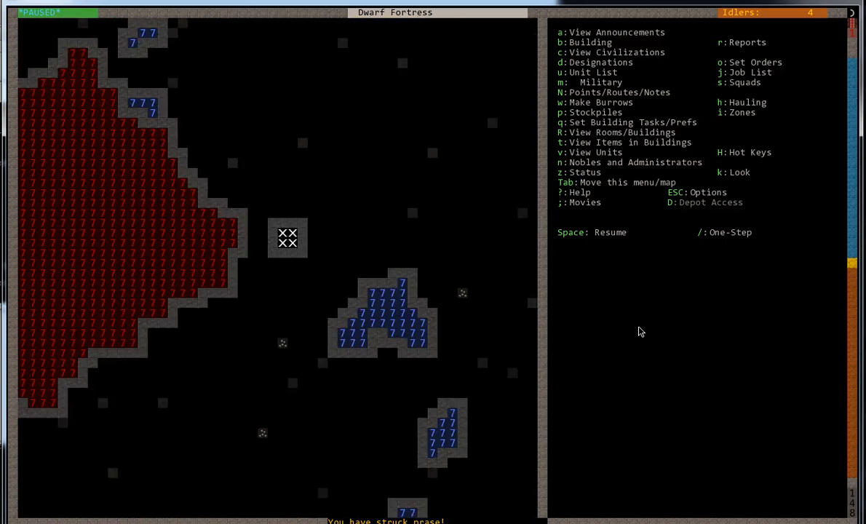
{"action": "key", "text": "d"}
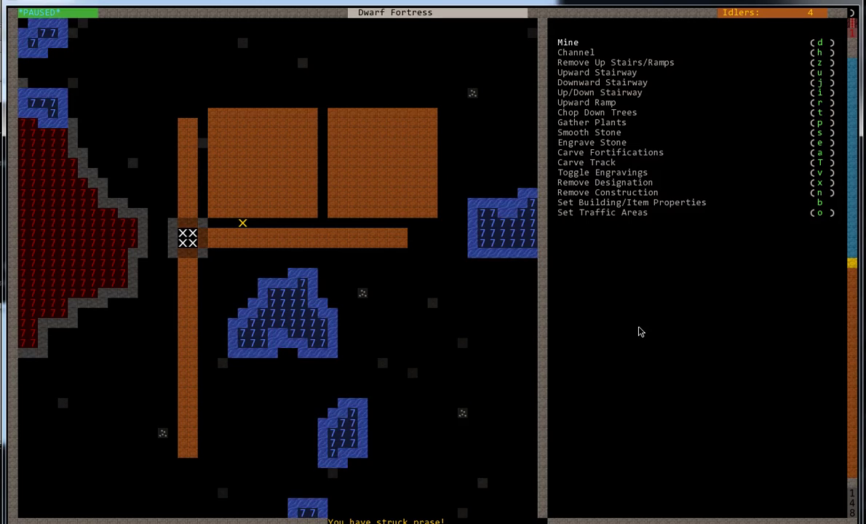
{"action": "mouse_move", "coordinate": [283, 222]}
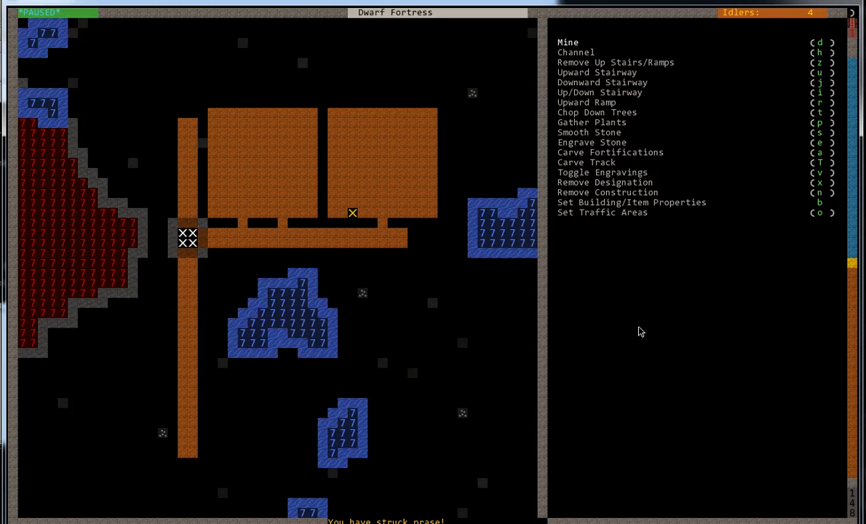
{"action": "key", "text": "Escape"}
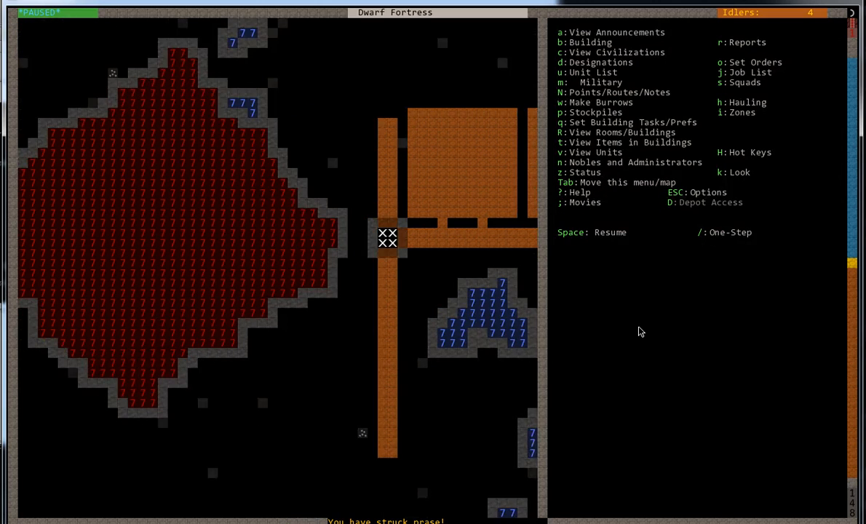
Step: Designate a longer eastward corridor and a third large room south of it
{"action": "key", "text": "d"}
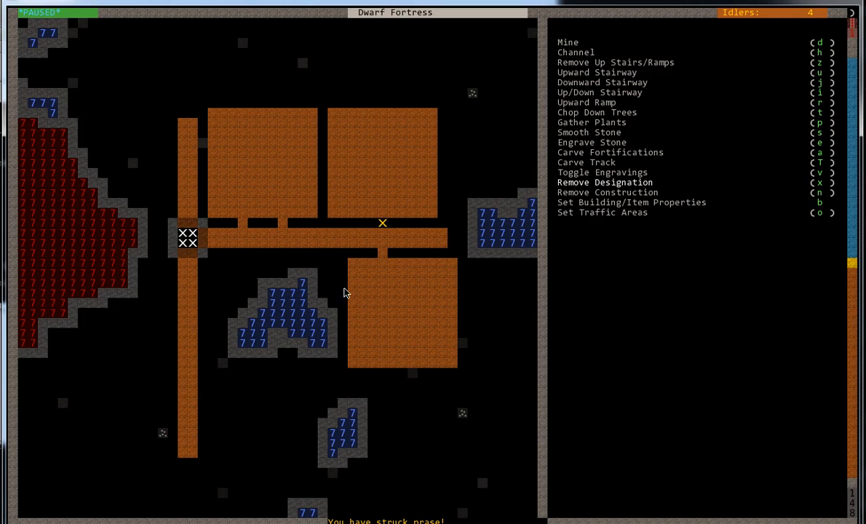
{"action": "mouse_move", "coordinate": [467, 248]}
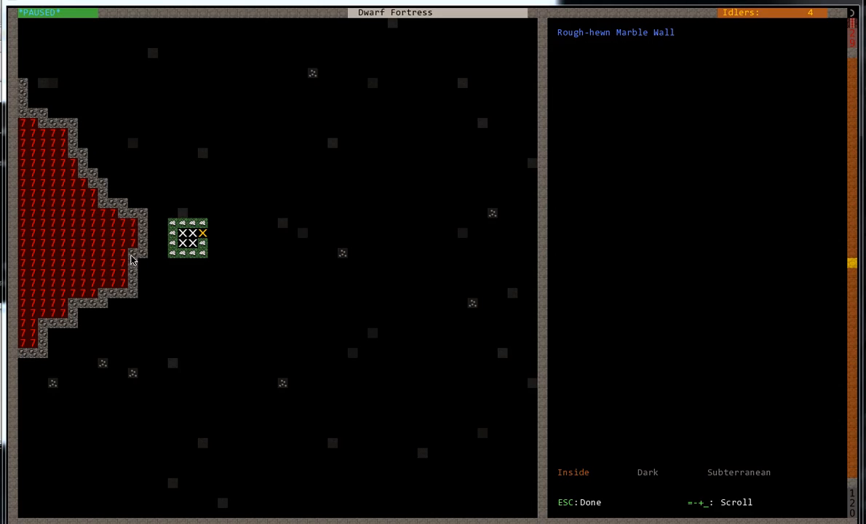
{"action": "mouse_move", "coordinate": [174, 243]}
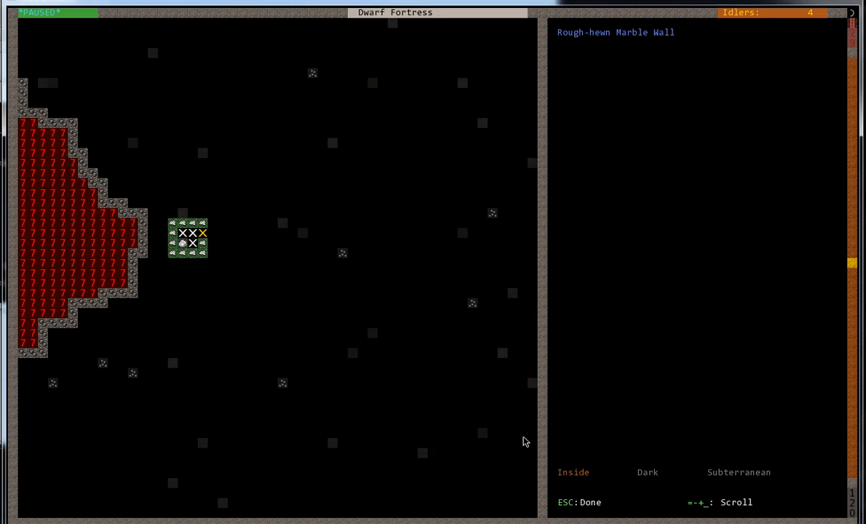
Step: Finish looking at the marble wall on z-level 120 and return to the dig level
{"action": "key", "text": "Escape"}
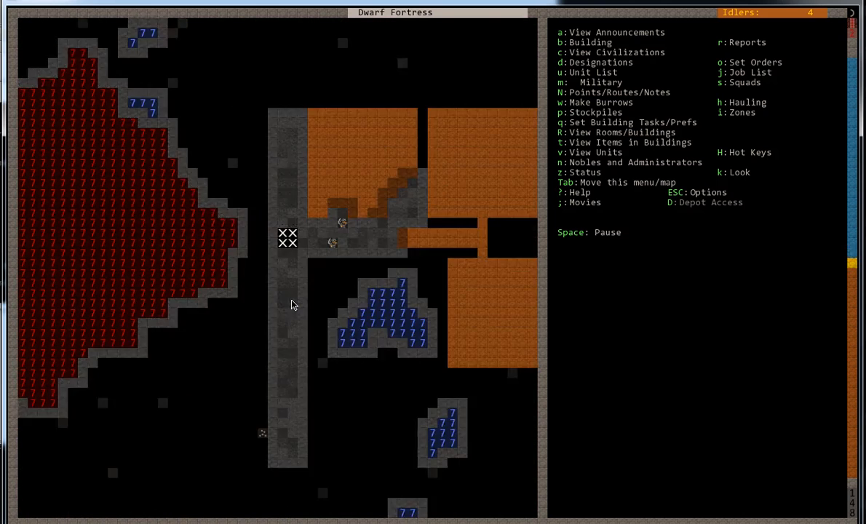
Step: Open the designation orders on the surface level around the wagon
{"action": "key", "text": "d"}
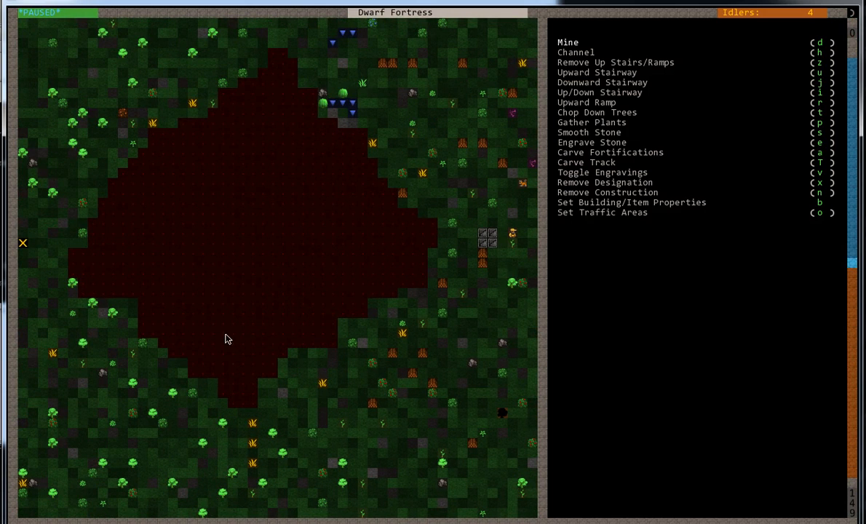
{"action": "mouse_move", "coordinate": [203, 423]}
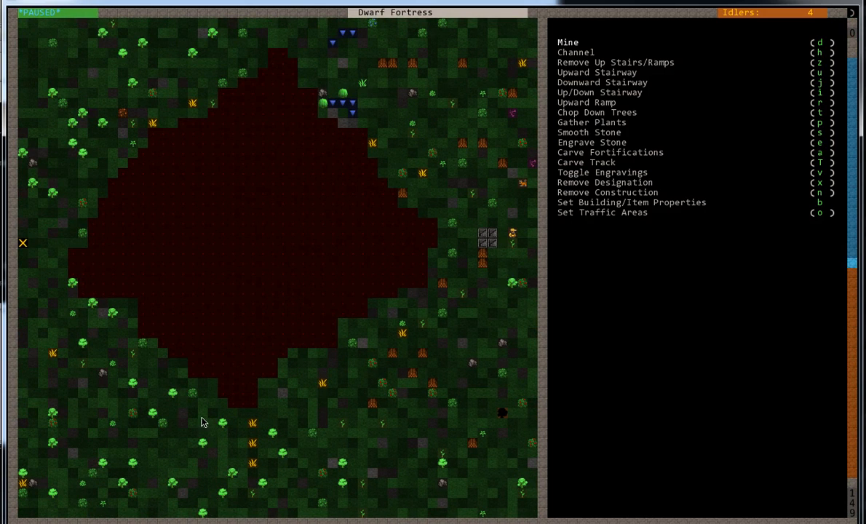
{"action": "mouse_move", "coordinate": [264, 248]}
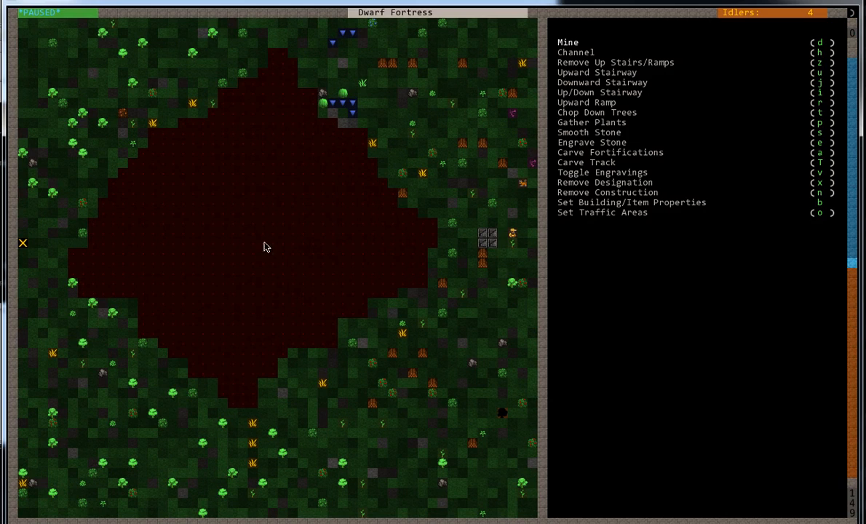
{"action": "mouse_move", "coordinate": [174, 338]}
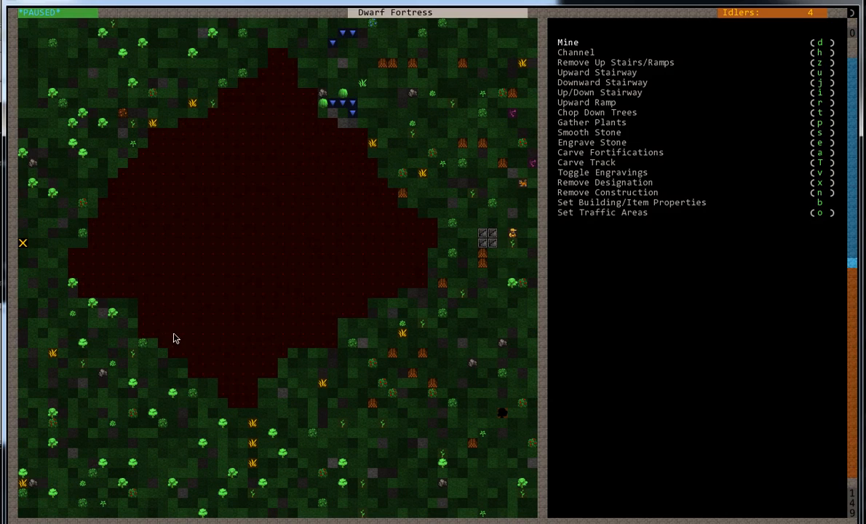
{"action": "mouse_move", "coordinate": [402, 253]}
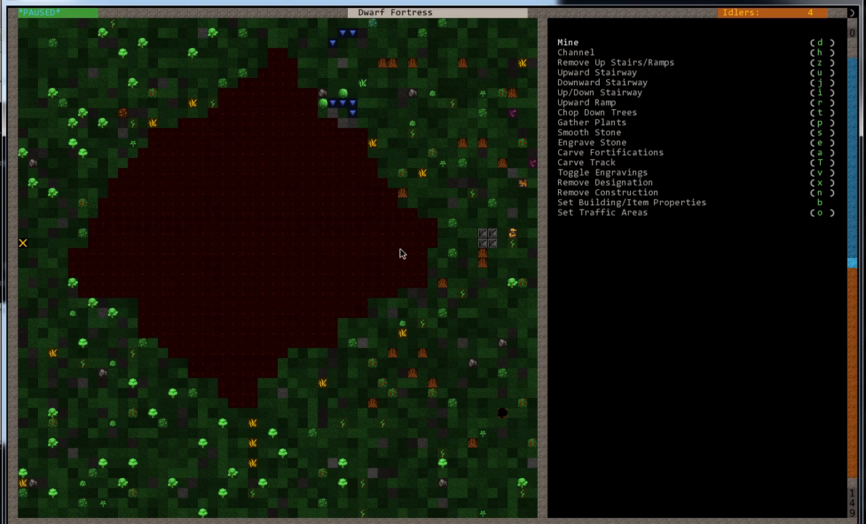
{"action": "mouse_move", "coordinate": [417, 266]}
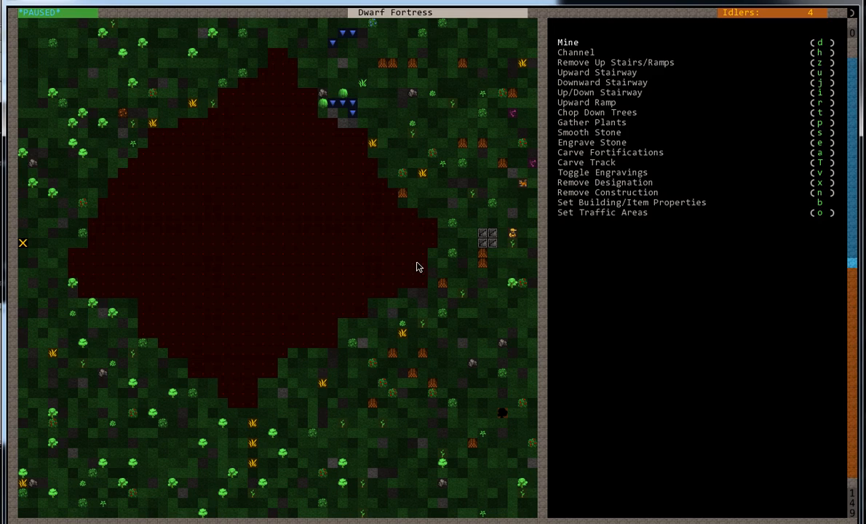
{"action": "mouse_move", "coordinate": [420, 248]}
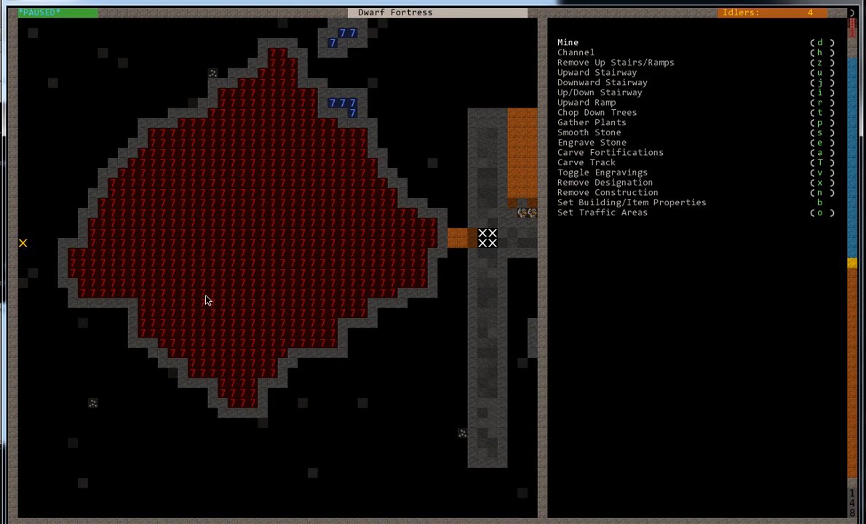
{"action": "mouse_move", "coordinate": [352, 197]}
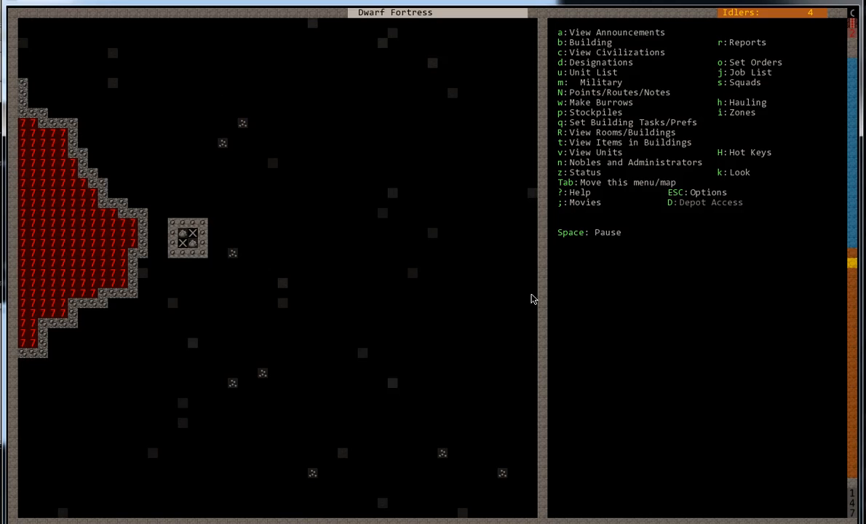
Step: Move up to z-level 148 to view the excavated corridor and rooms
{"action": "key", "text": "d"}
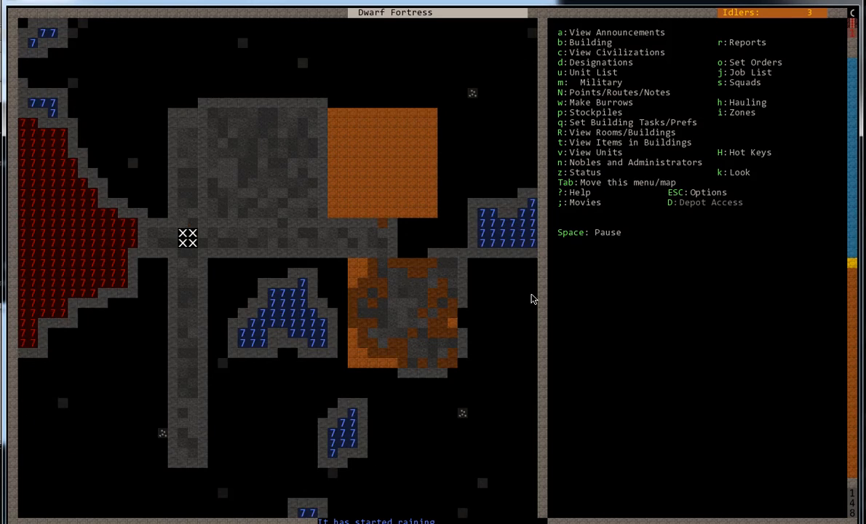
Step: Pause the game and open then close the stockpile options without placing one
{"action": "key", "text": "Space"}
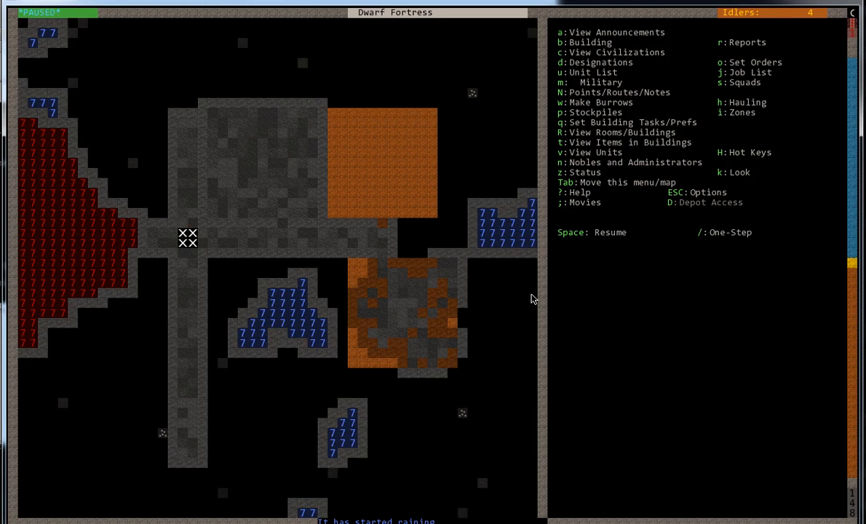
{"action": "key", "text": "p"}
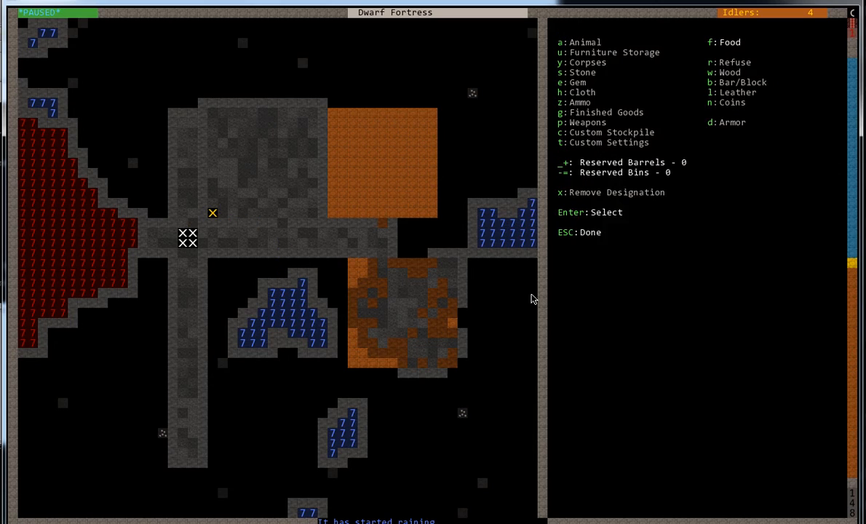
{"action": "key", "text": "Escape"}
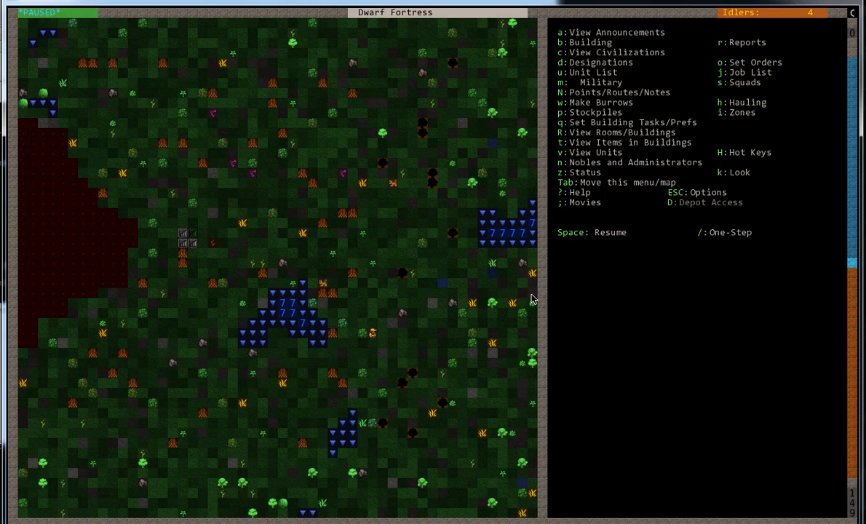
Step: Resume the game until hematite is struck beside the stairway rooms, then pause
{"action": "key", "text": "Space"}
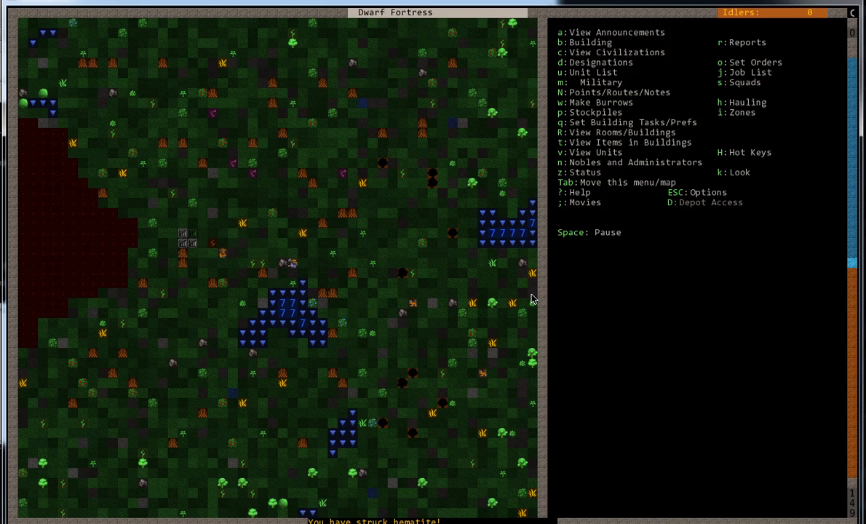
{"action": "key", "text": "Space"}
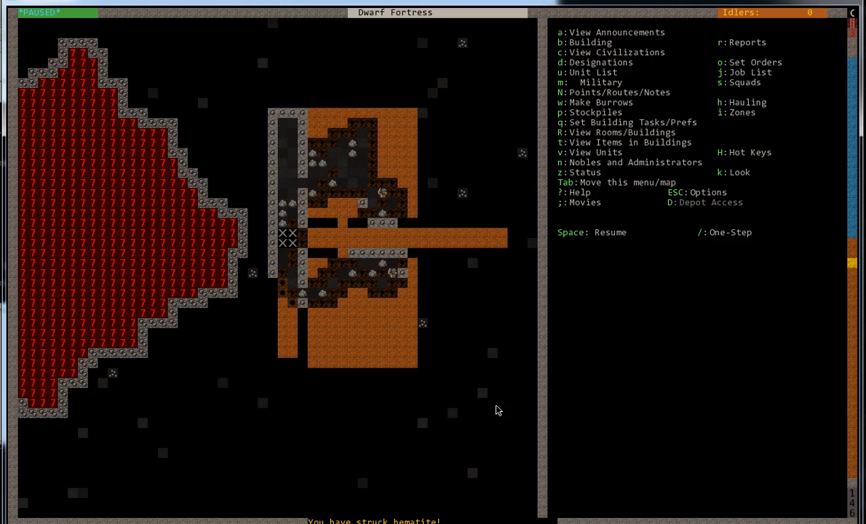
{"action": "mouse_move", "coordinate": [569, 425]}
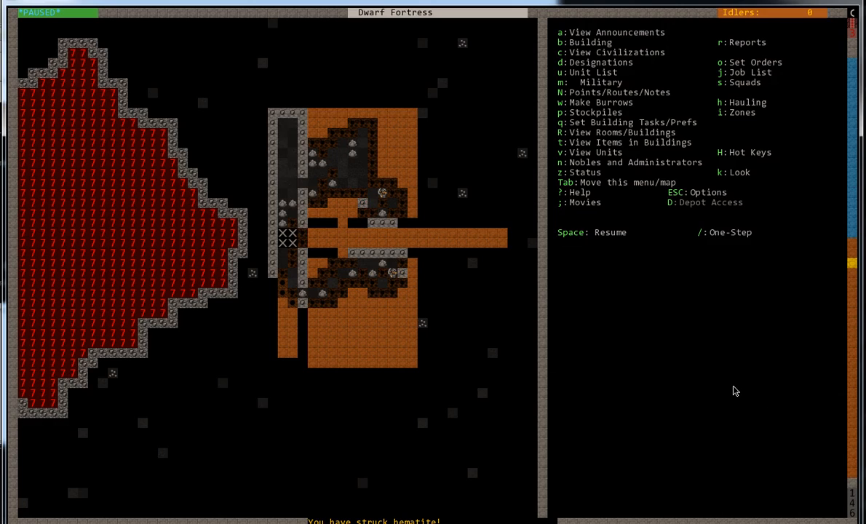
{"action": "mouse_move", "coordinate": [741, 391]}
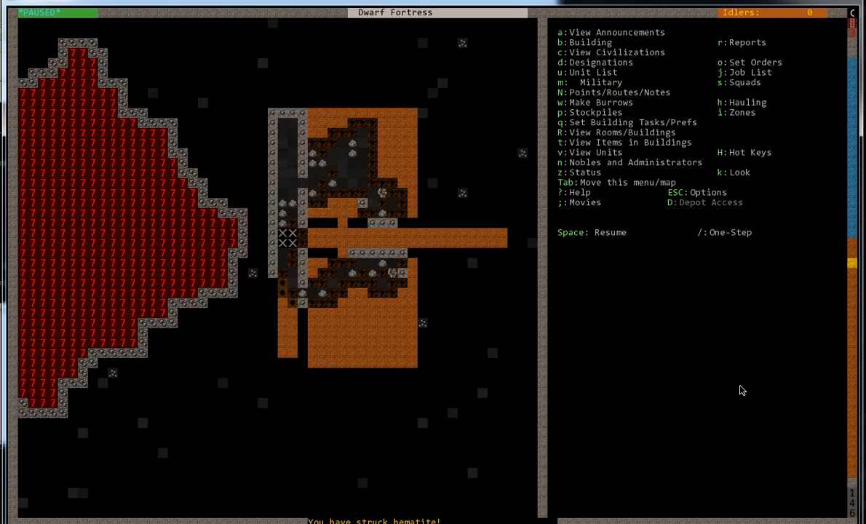